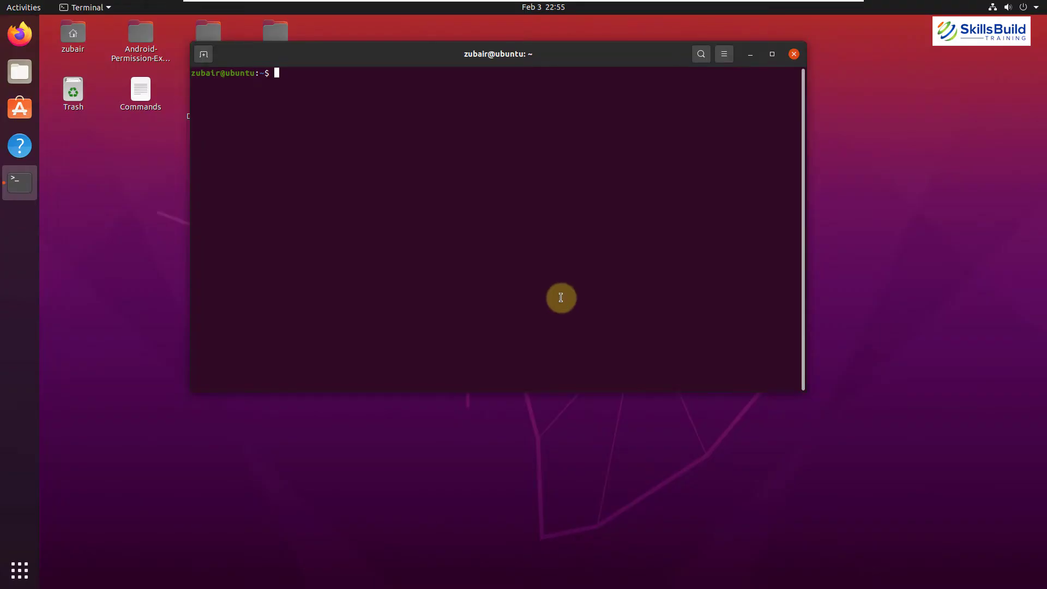
{"action": "type", "text": "telnet -"}
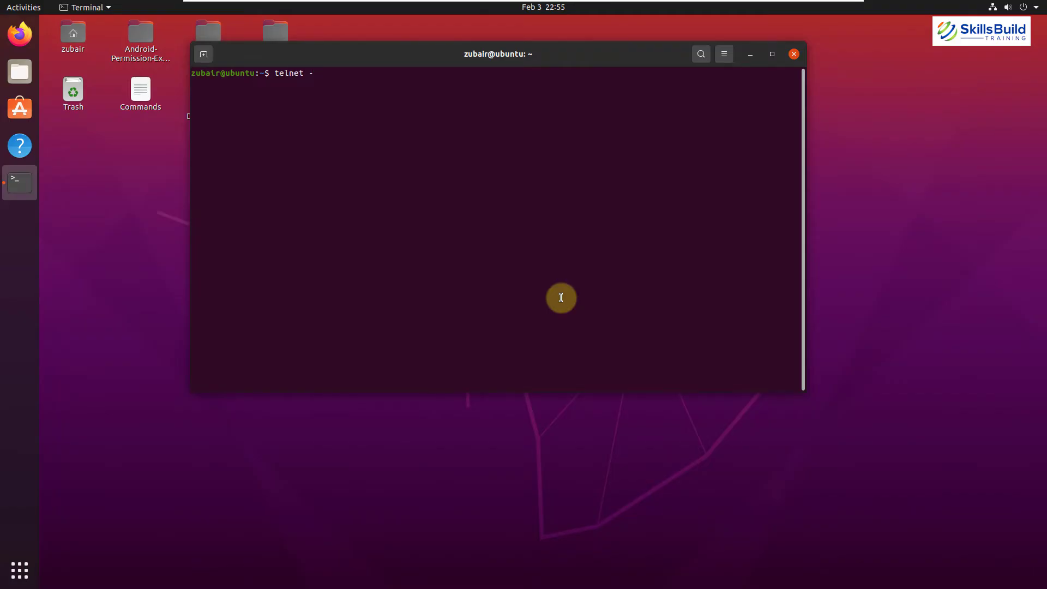
{"action": "type", "text": "4 ww"}
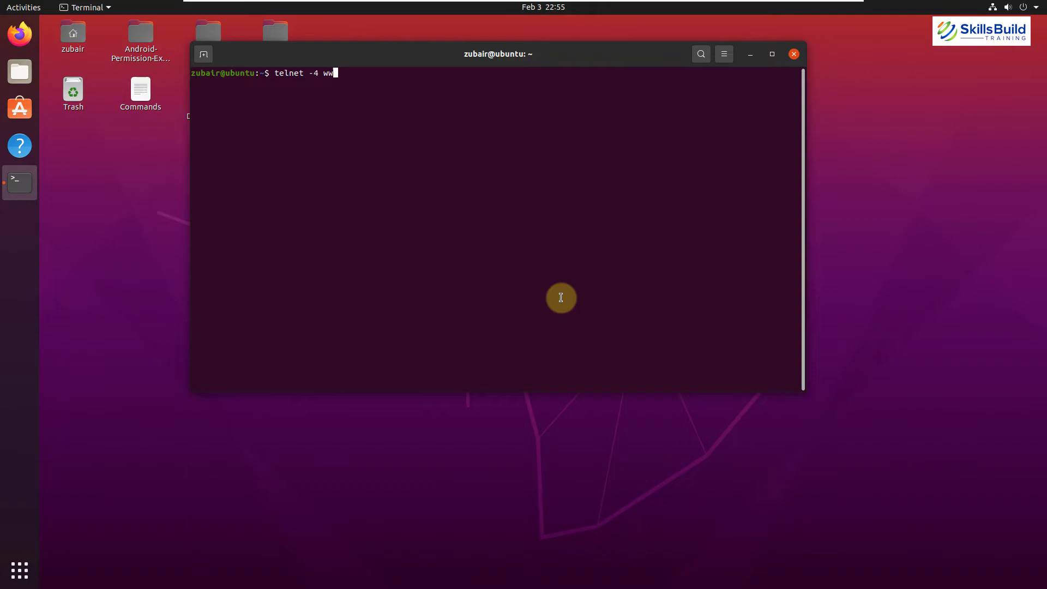
{"action": "type", "text": "w.red"}
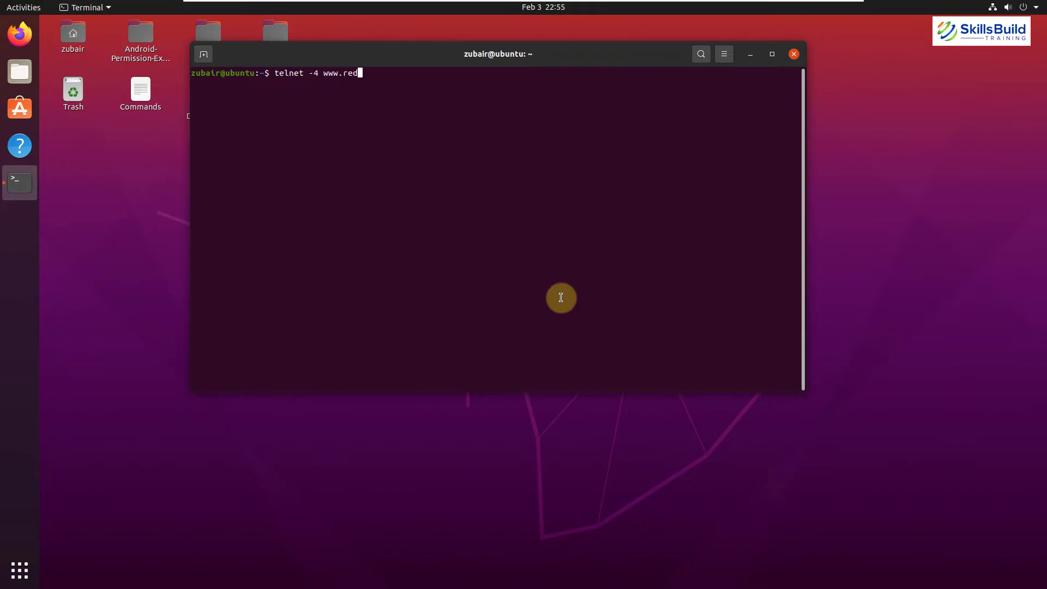
{"action": "type", "text": "hat.com"}
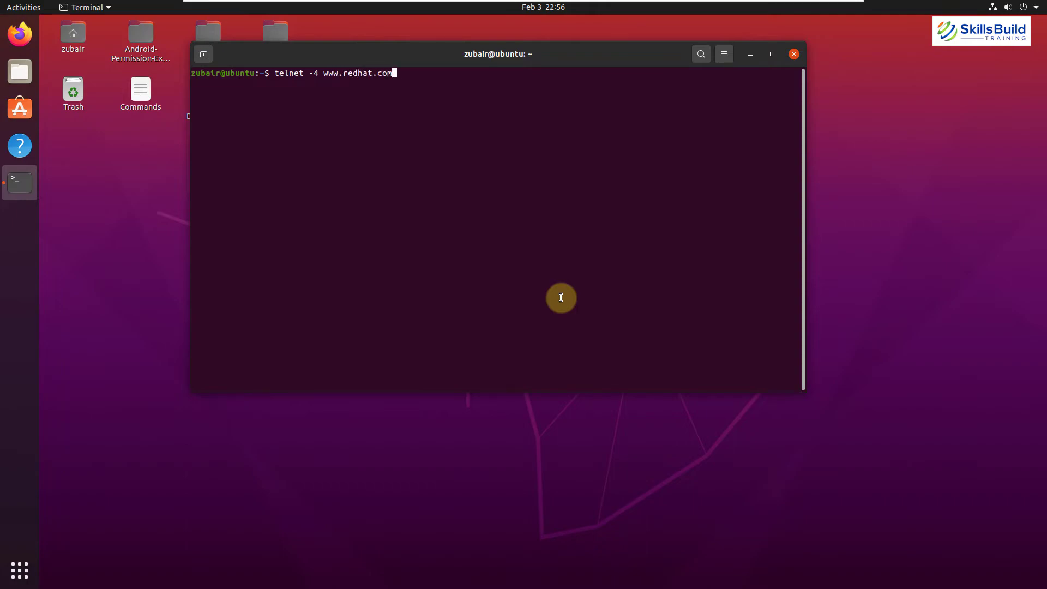
{"action": "key", "text": "Return"}
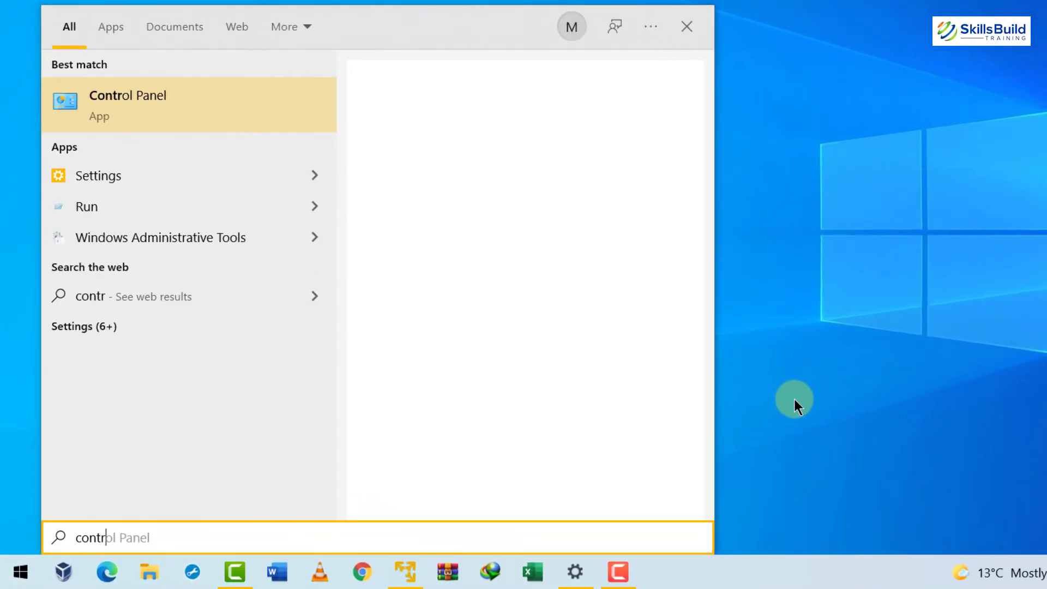
- Open Control Panel's Programs and Features, then the Windows features list to reach Telnet Client
{"action": "left_click", "coordinate": [128, 104]}
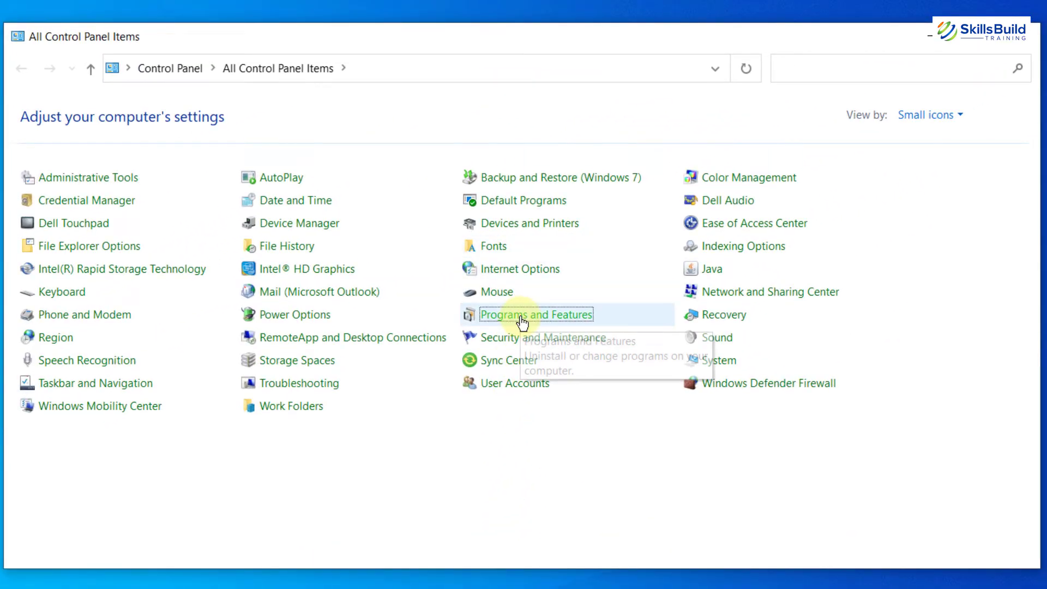
{"action": "left_click", "coordinate": [536, 315]}
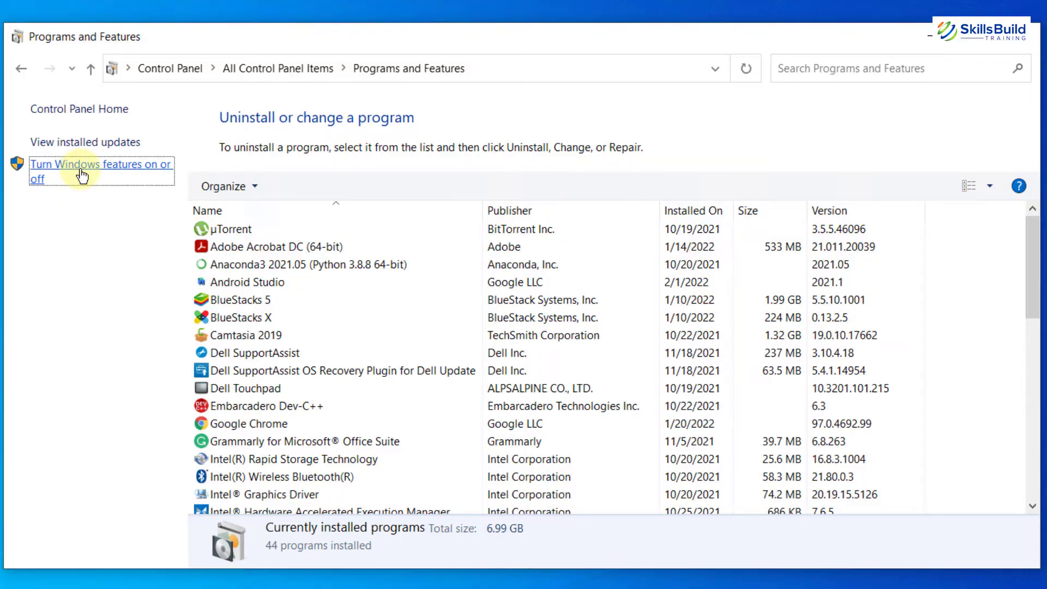
{"action": "left_click", "coordinate": [98, 164]}
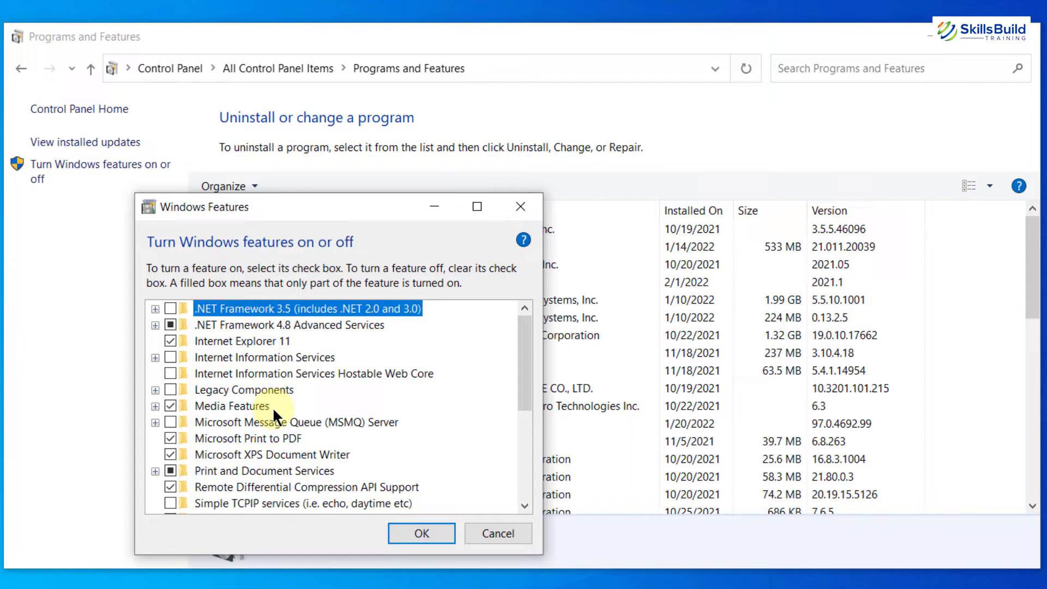
{"action": "scroll", "scroll_direction": "down", "scroll_amount": 3}
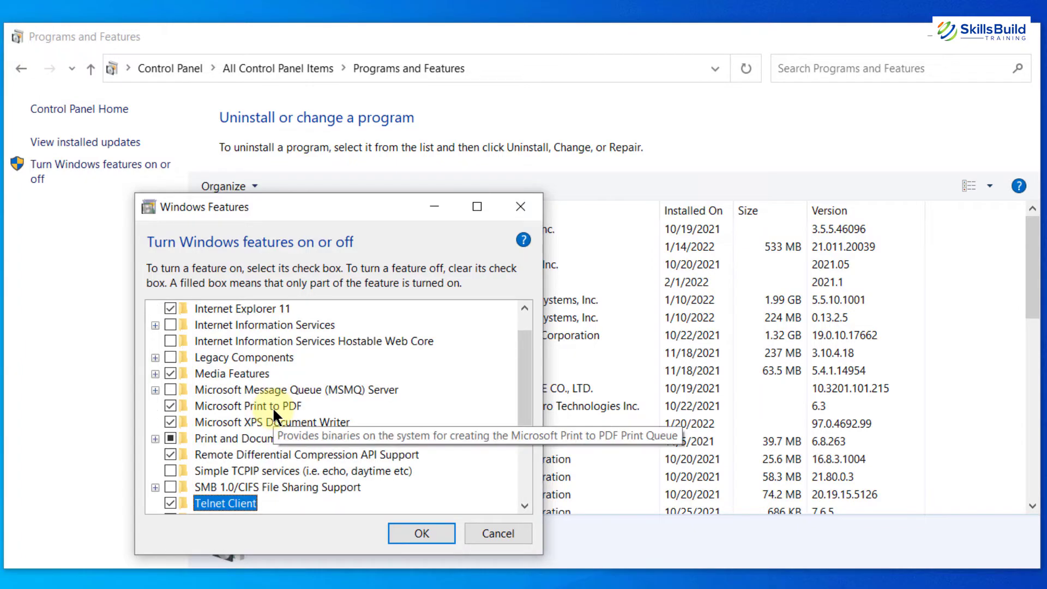
{"action": "mouse_move", "coordinate": [167, 515]}
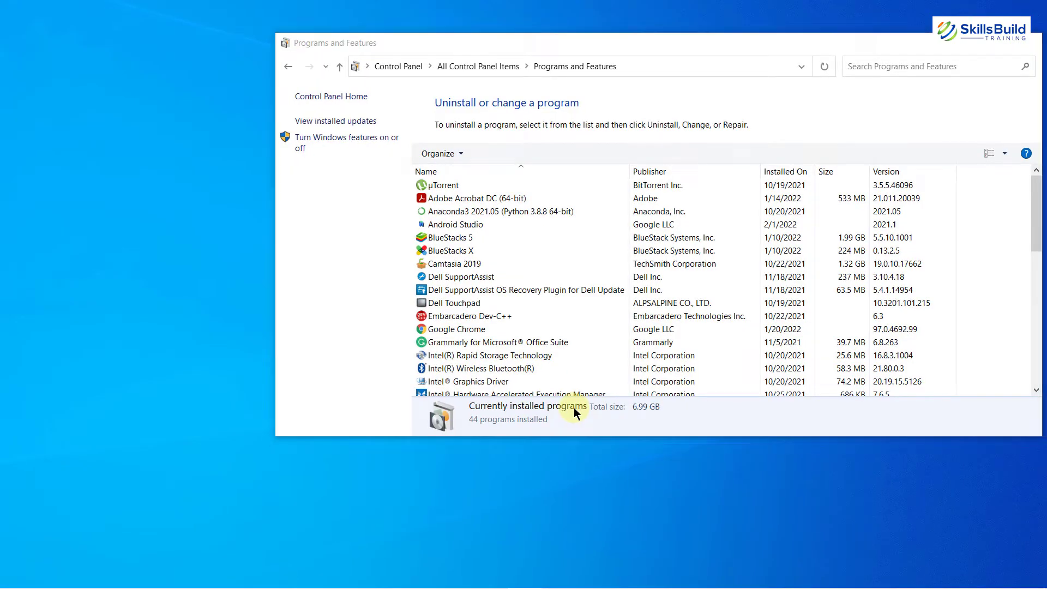
- Start telnet from cmd, list its commands with 'help', then 'quit'
{"action": "type", "text": "cmd"}
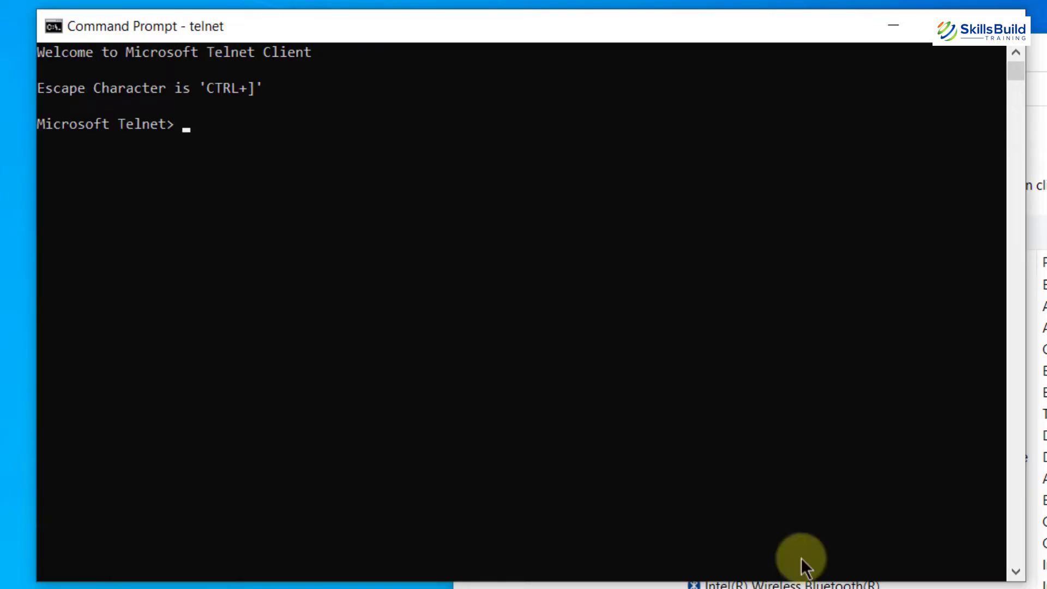
{"action": "mouse_move", "coordinate": [189, 168]}
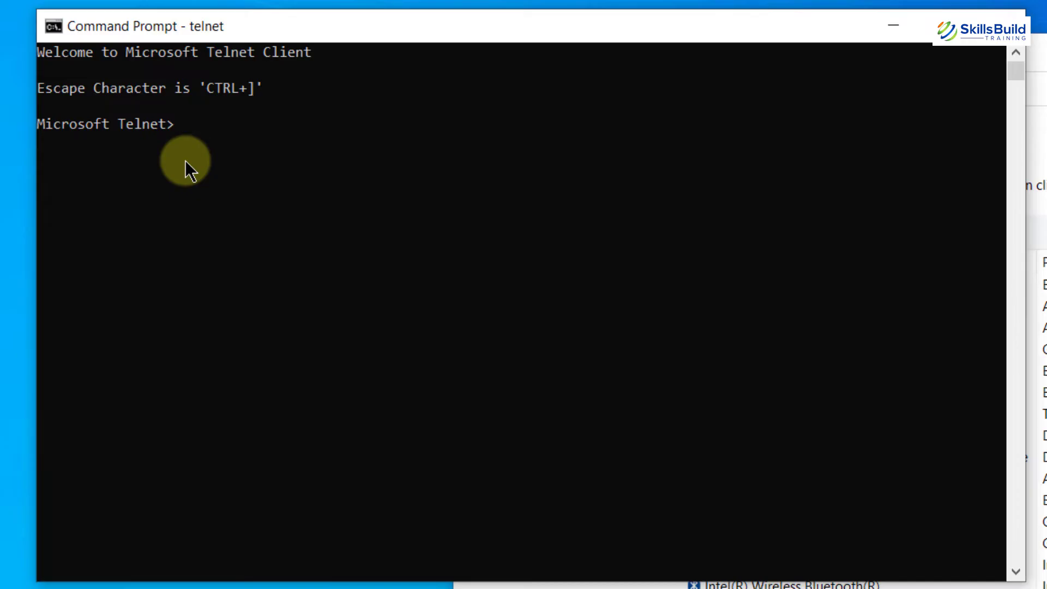
{"action": "type", "text": "help"}
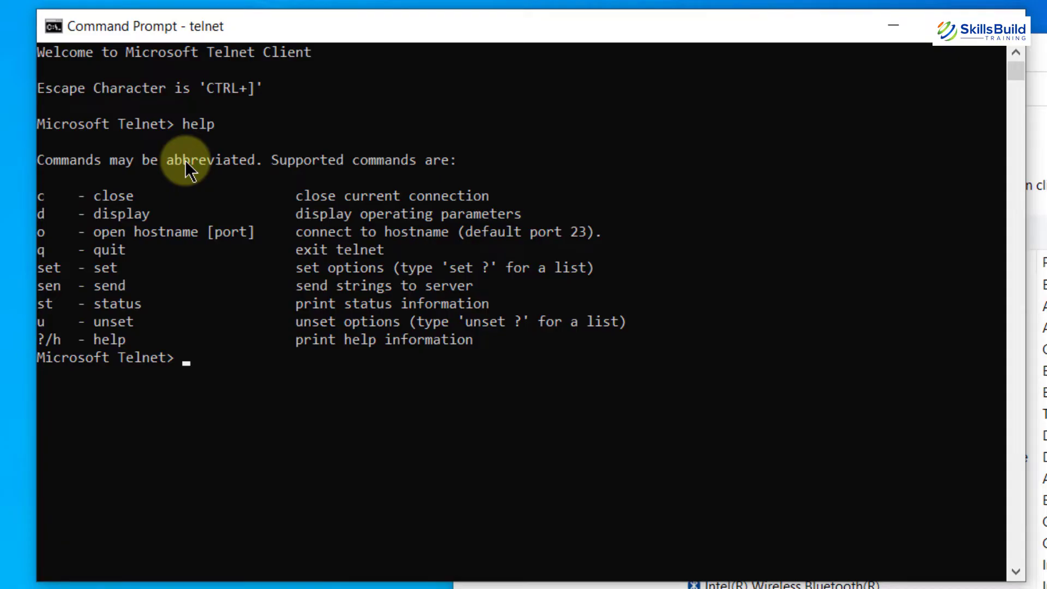
{"action": "mouse_move", "coordinate": [146, 366]}
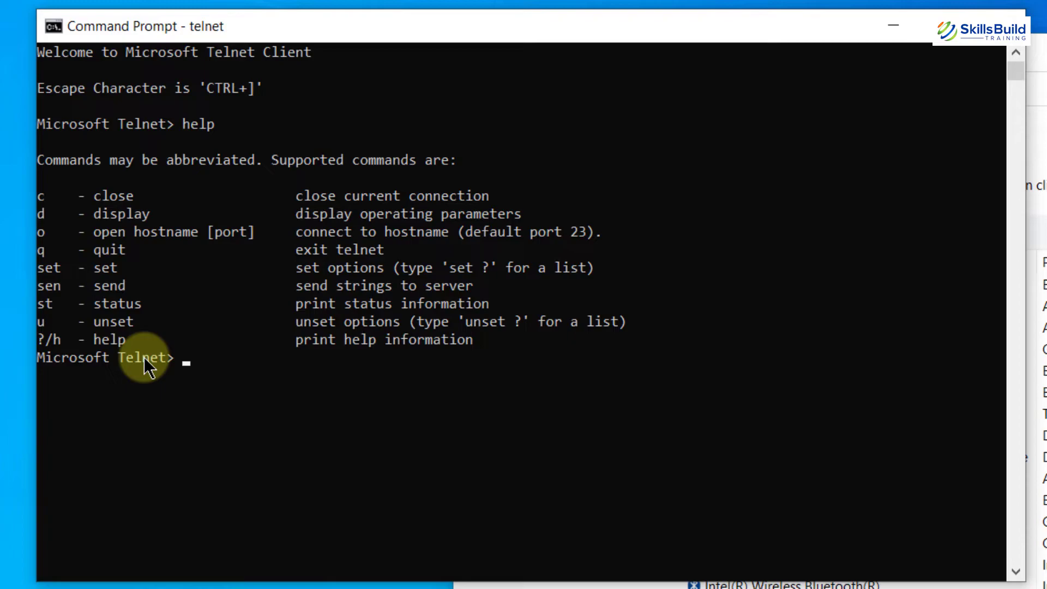
{"action": "type", "text": "quit"}
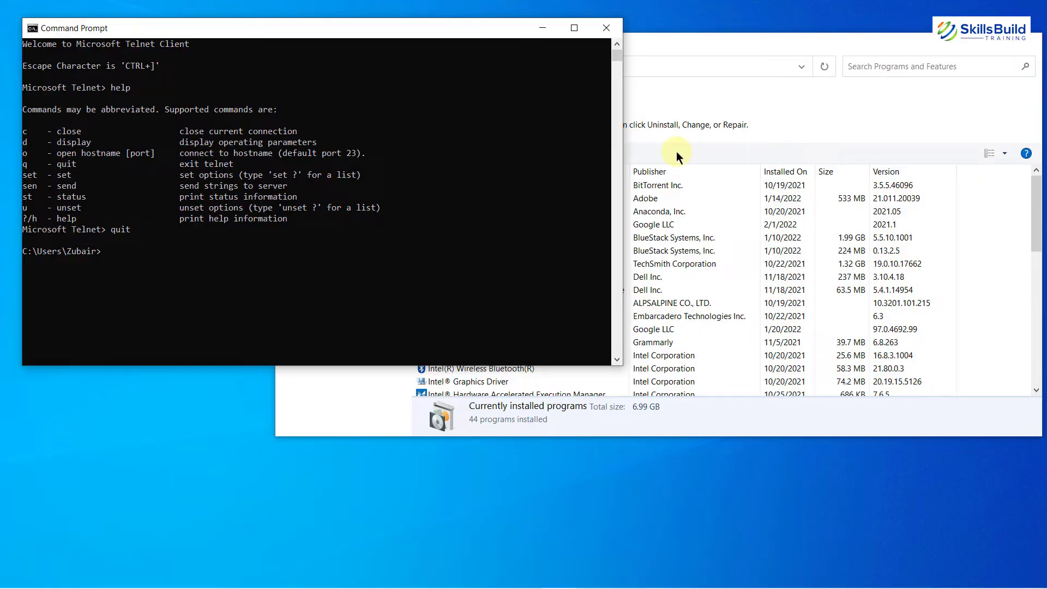
{"action": "mouse_move", "coordinate": [512, 222]}
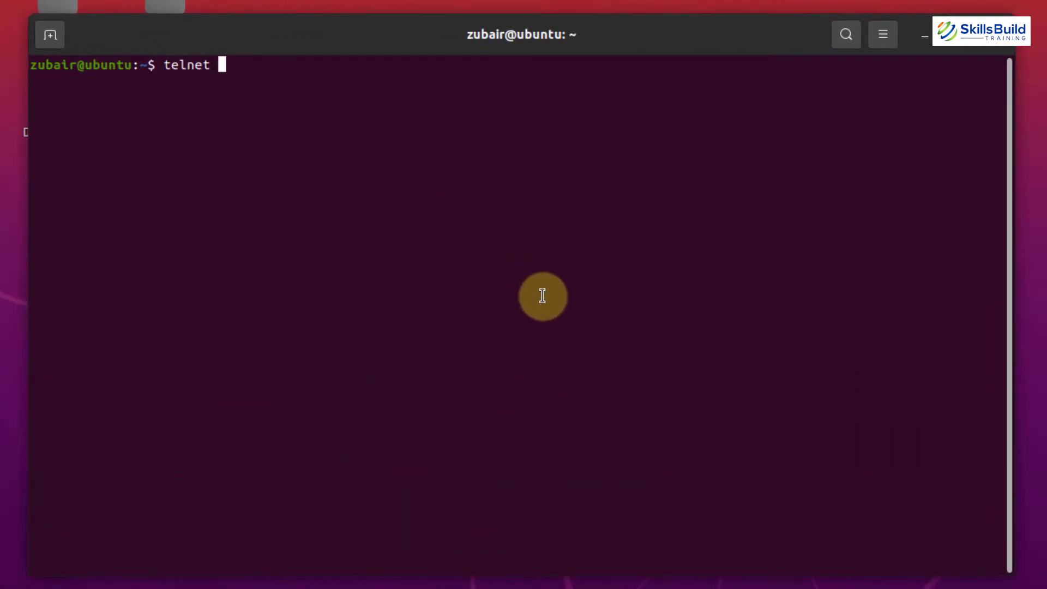
- Run 'telnet google.com 80' in Ubuntu Terminal
{"action": "type", "text": "google."}
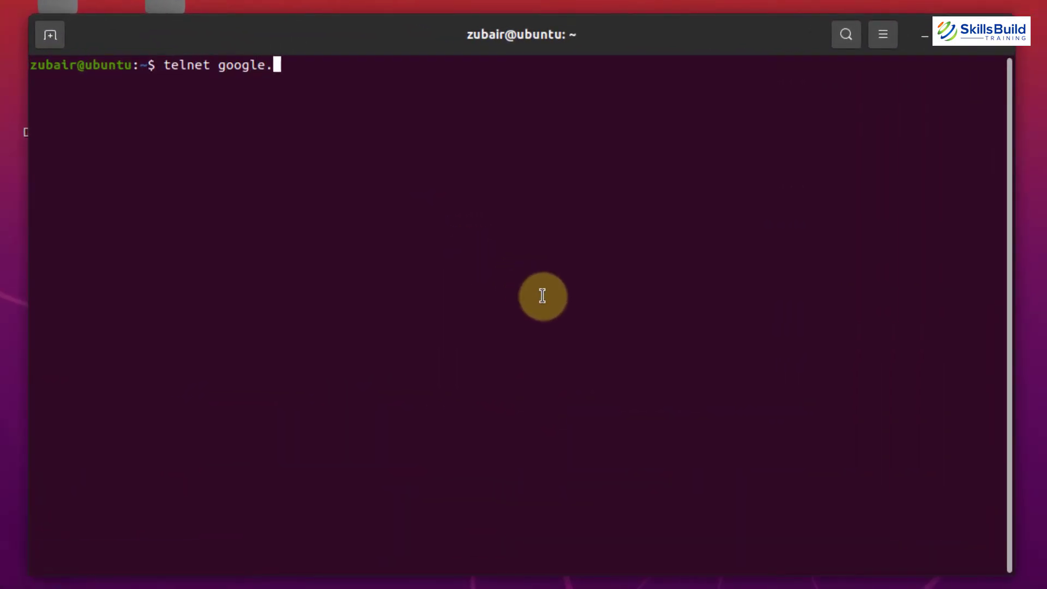
{"action": "type", "text": "com 80"}
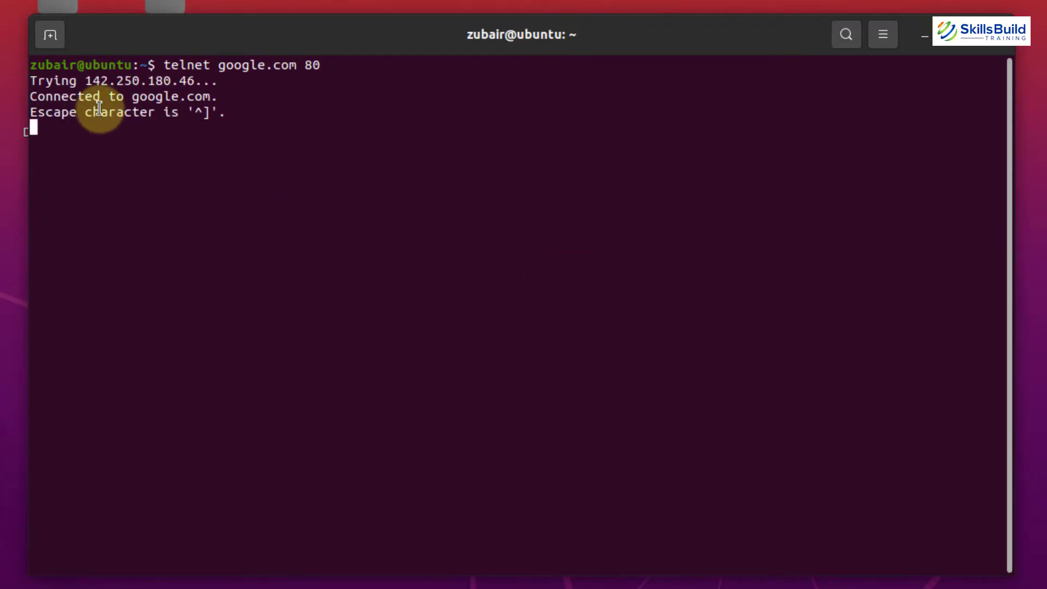
{"action": "mouse_move", "coordinate": [155, 89]}
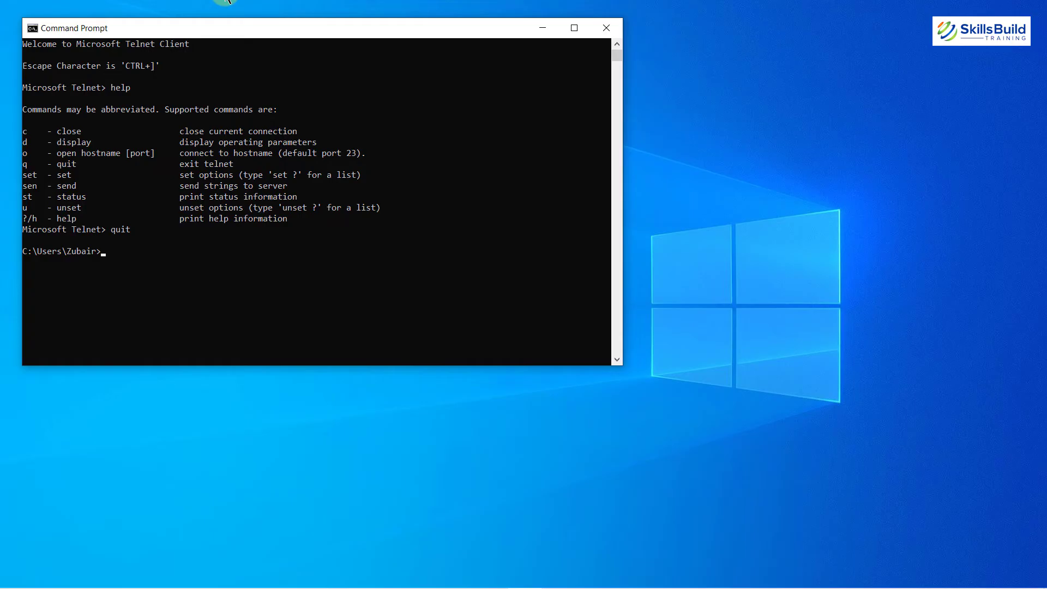
- Run 'telnet google.com 80' at the Windows C:\ prompt
{"action": "type", "text": "telnet g"}
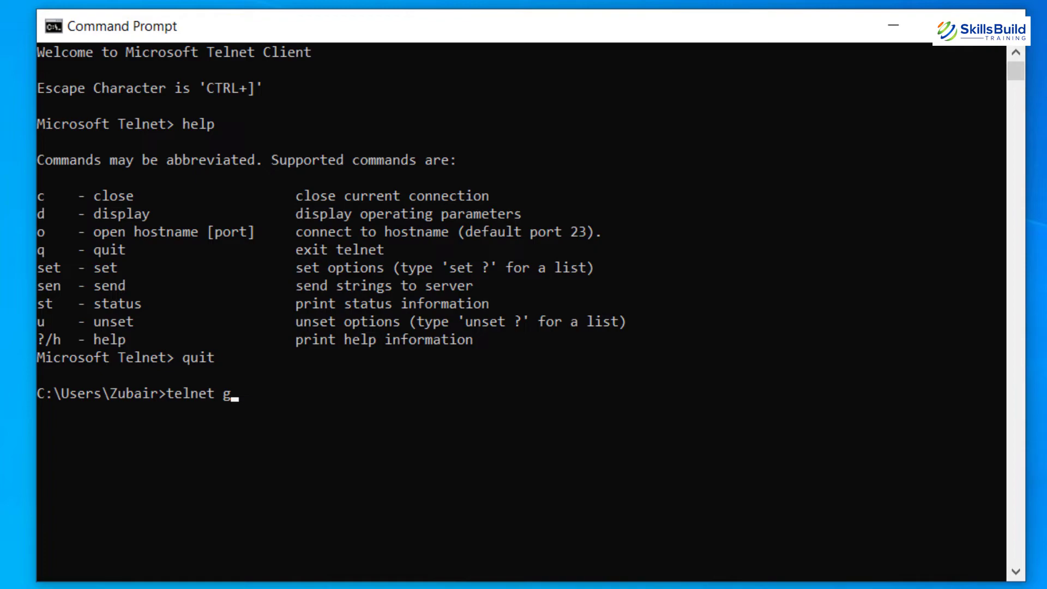
{"action": "type", "text": "oogle.com"}
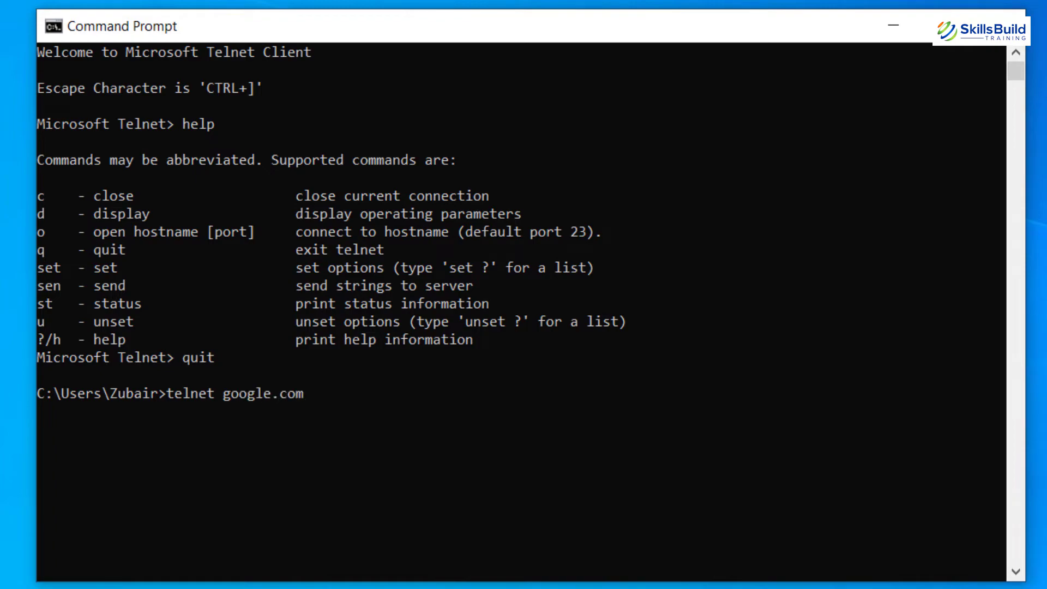
{"action": "type", "text": "80"}
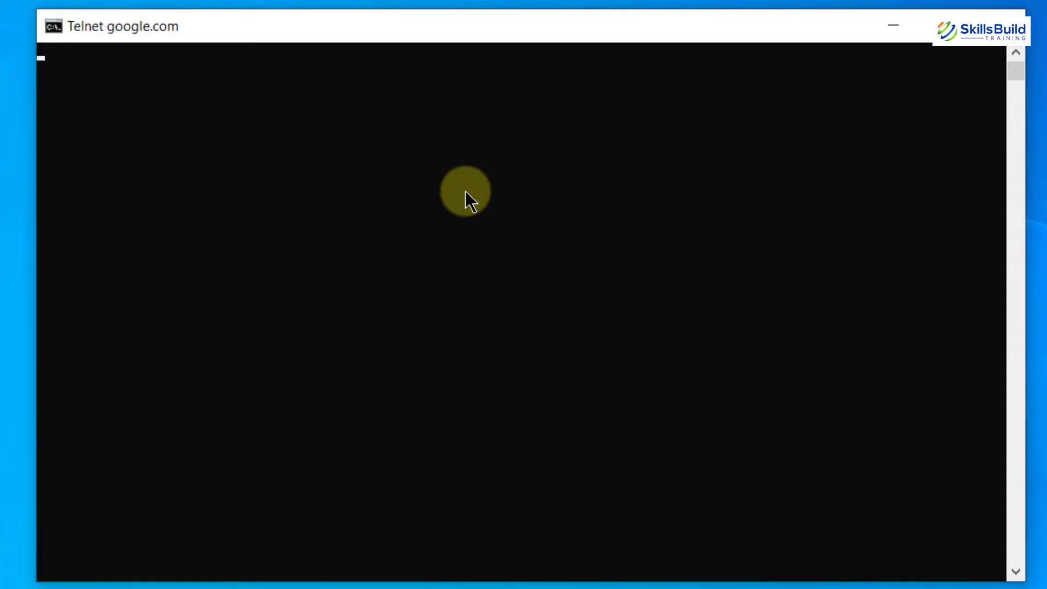
{"action": "left_click", "coordinate": [892, 25]}
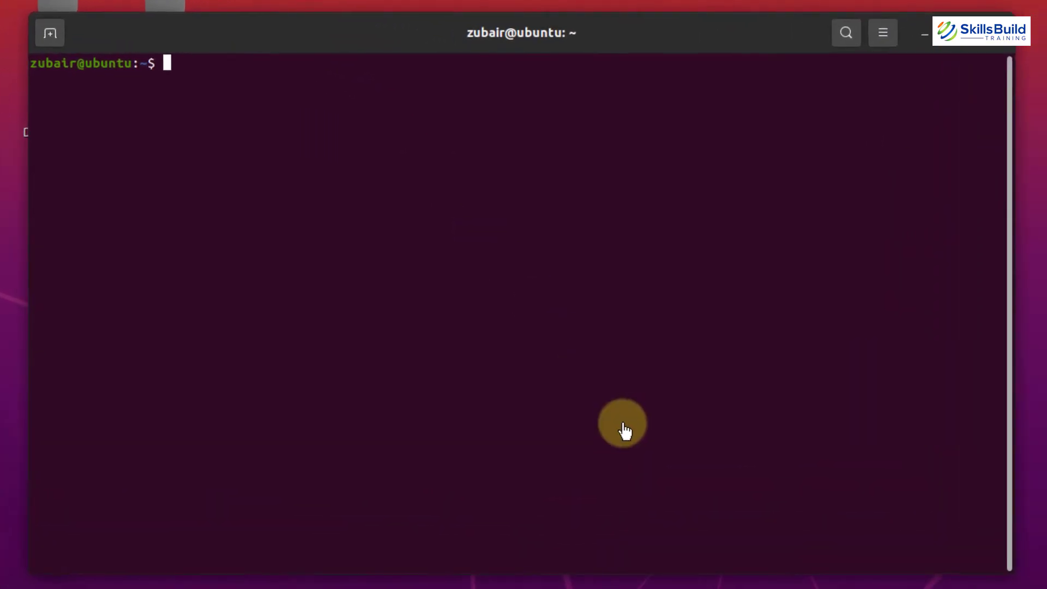
{"action": "type", "text": "telnet -"}
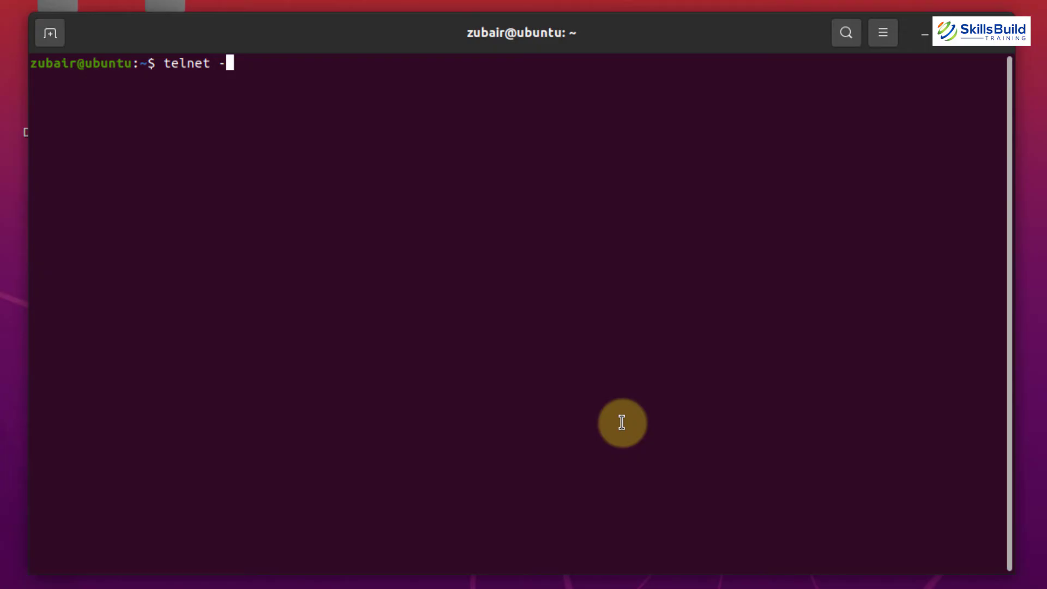
{"action": "type", "text": "4 ww"}
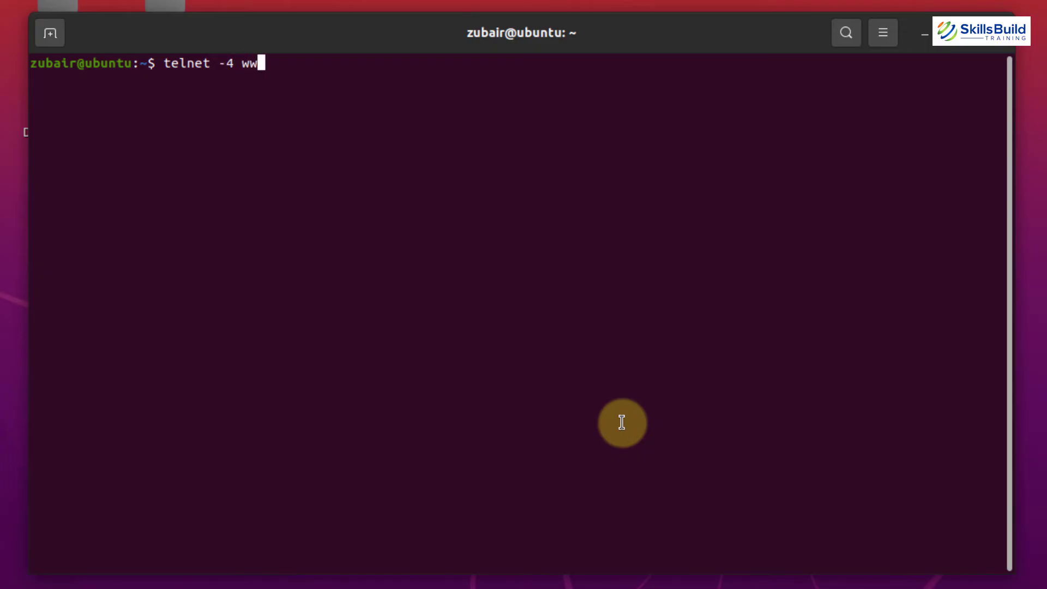
{"action": "type", "text": "w.re"}
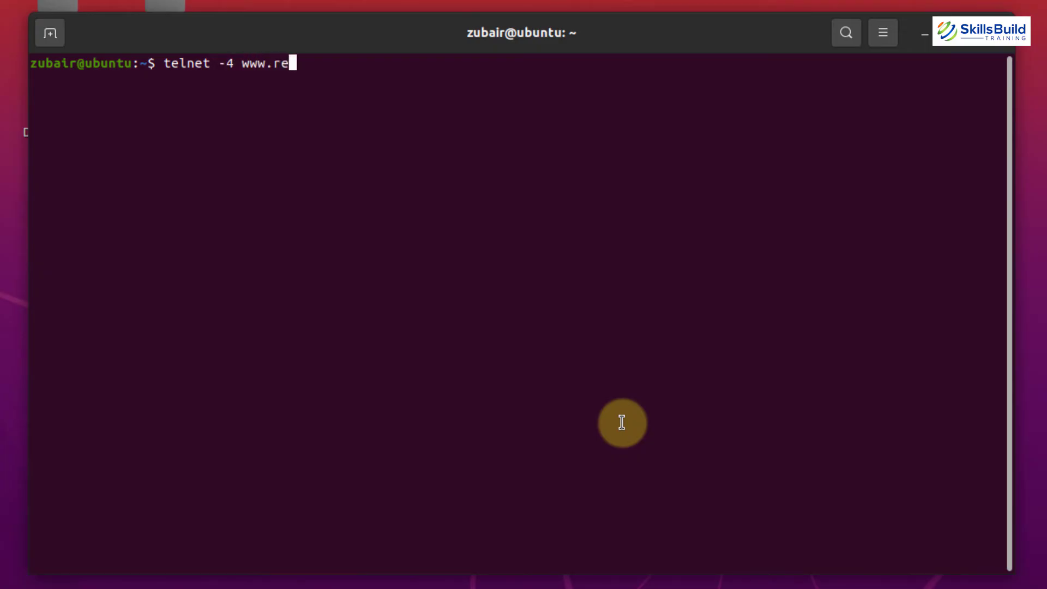
{"action": "type", "text": "dhat.com 80"}
{"action": "type", "text": "telnet google.com 80"}
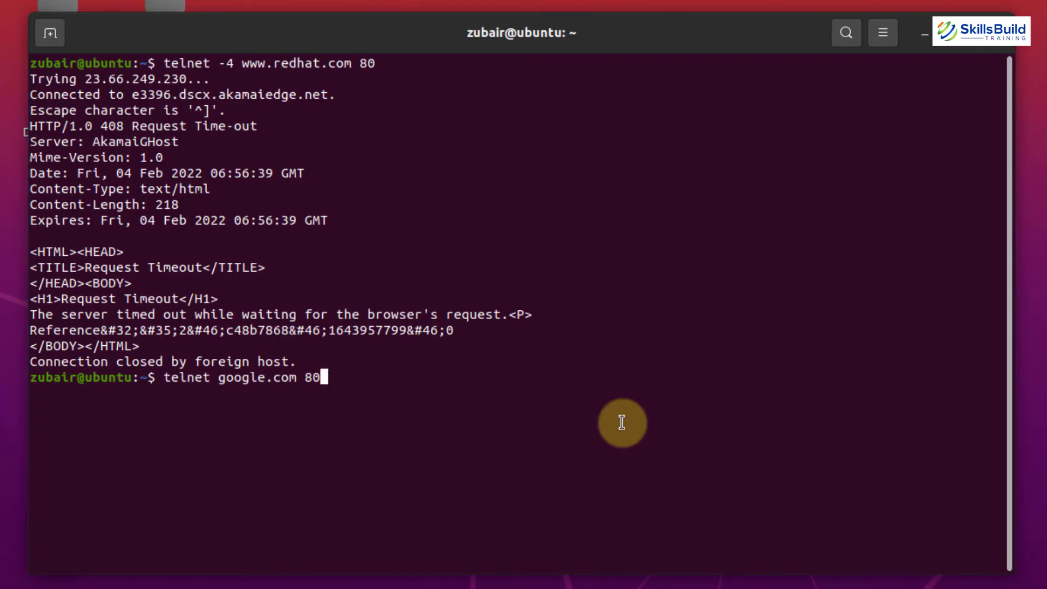
- Run the google.com telnet test on port 443, then clear the terminal
{"action": "type", "text": "443"}
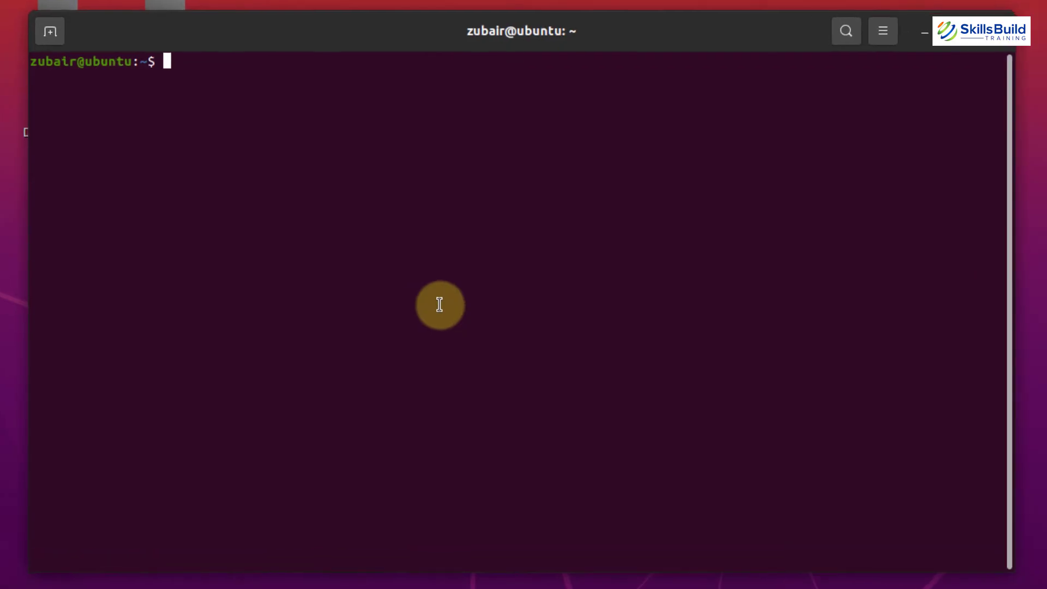
- Start telnet to 192.168.5.5 port 25, then cancel the stalled attempt with Ctrl+C
{"action": "type", "text": "telnet"}
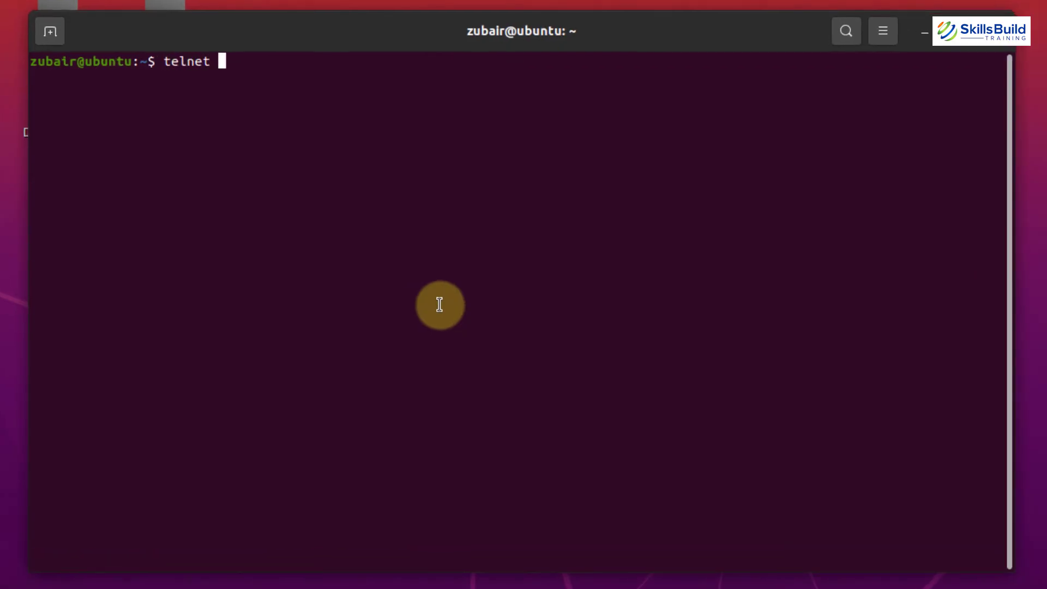
{"action": "type", "text": "192."}
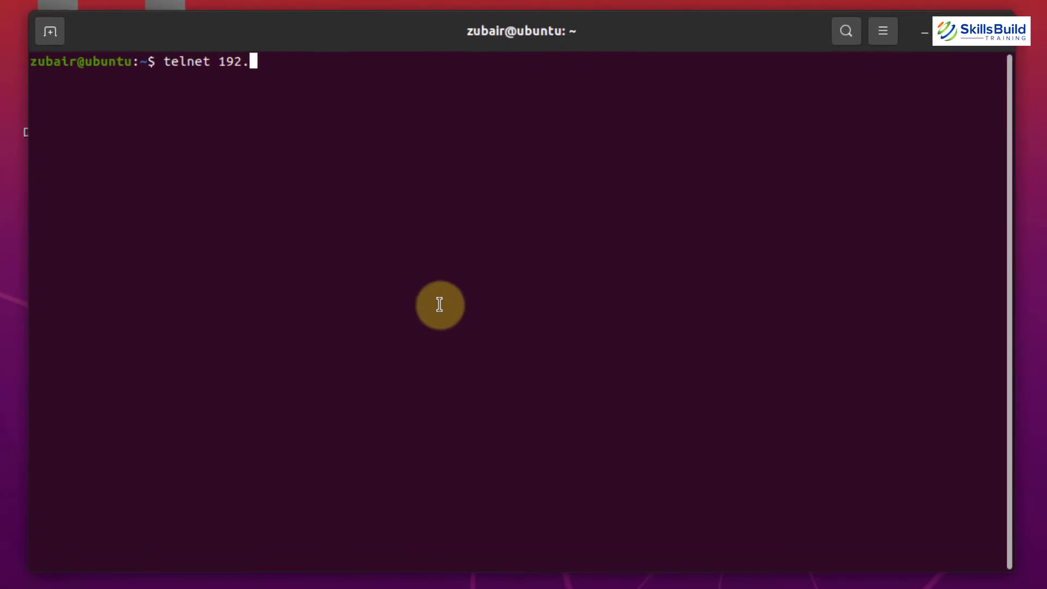
{"action": "type", "text": "168"}
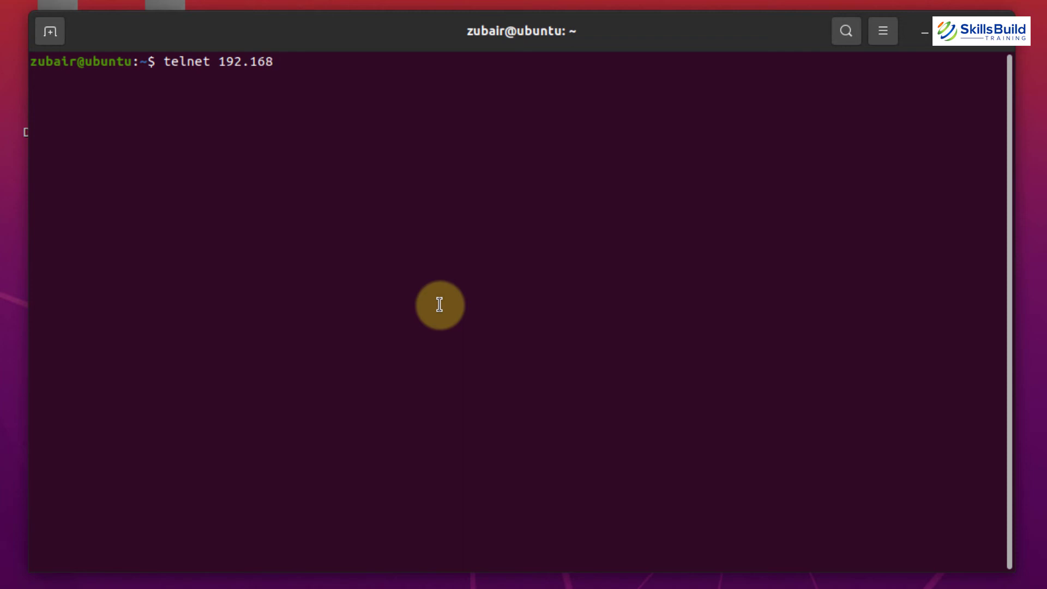
{"action": "type", "text": ".5.5"}
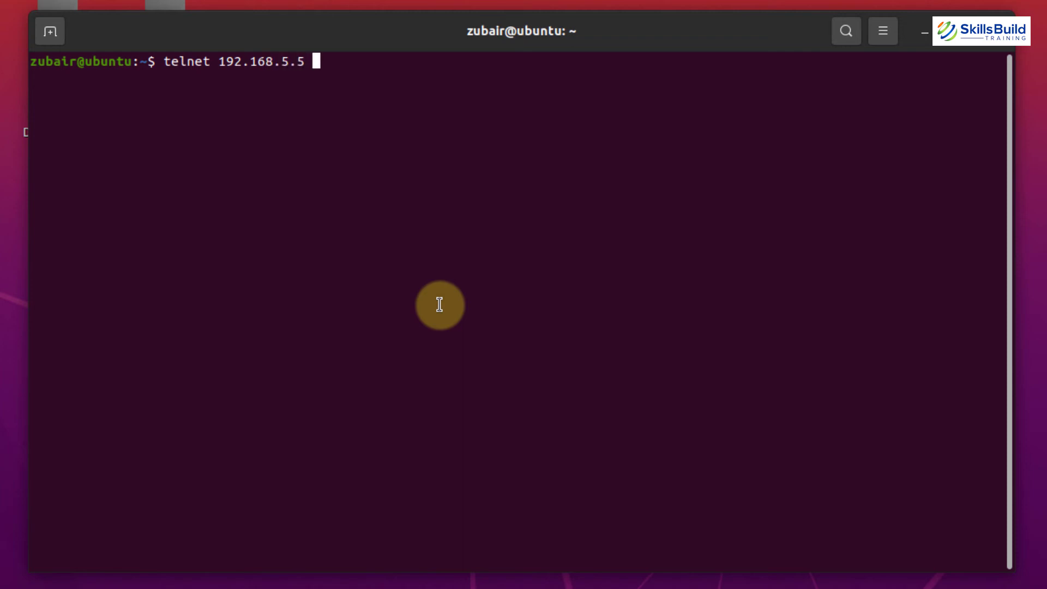
{"action": "type", "text": "25"}
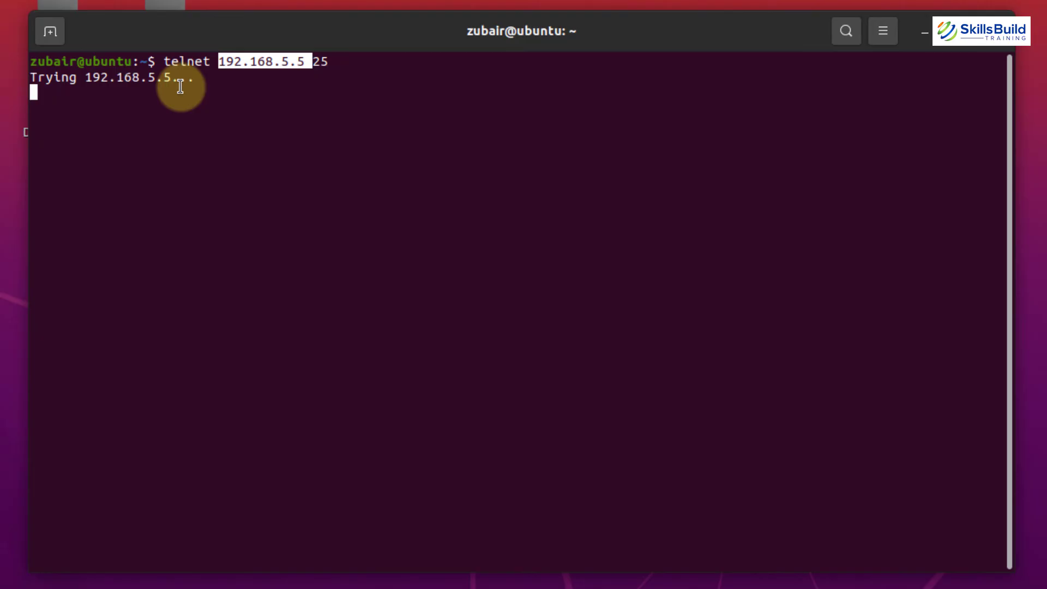
{"action": "key", "text": "ctrl+c"}
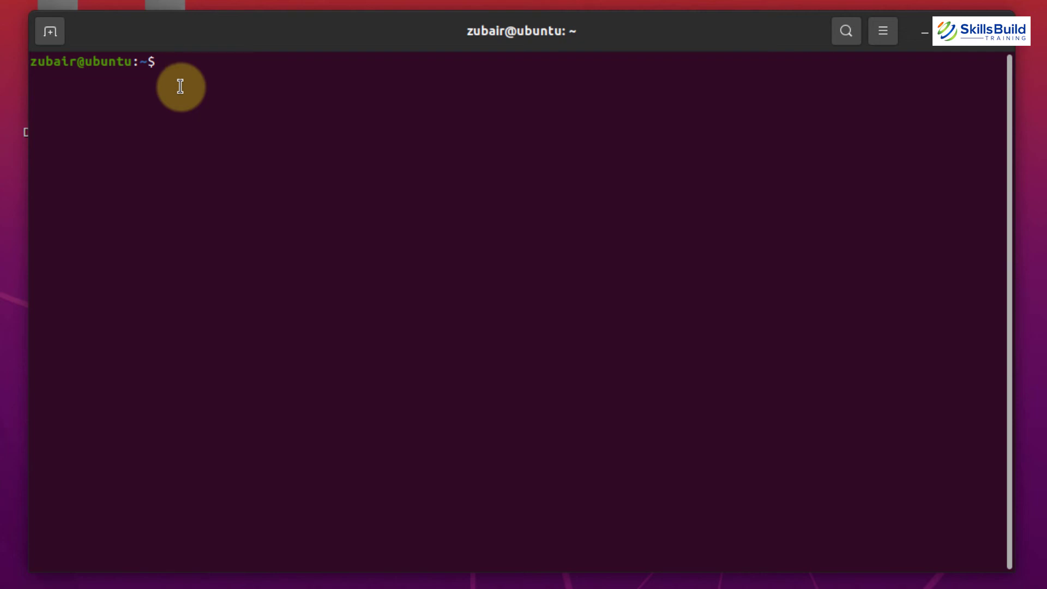
- Run 'telnet google.com 22', which fails as unreachable, and begin the next telnet command
{"action": "type", "text": "t"}
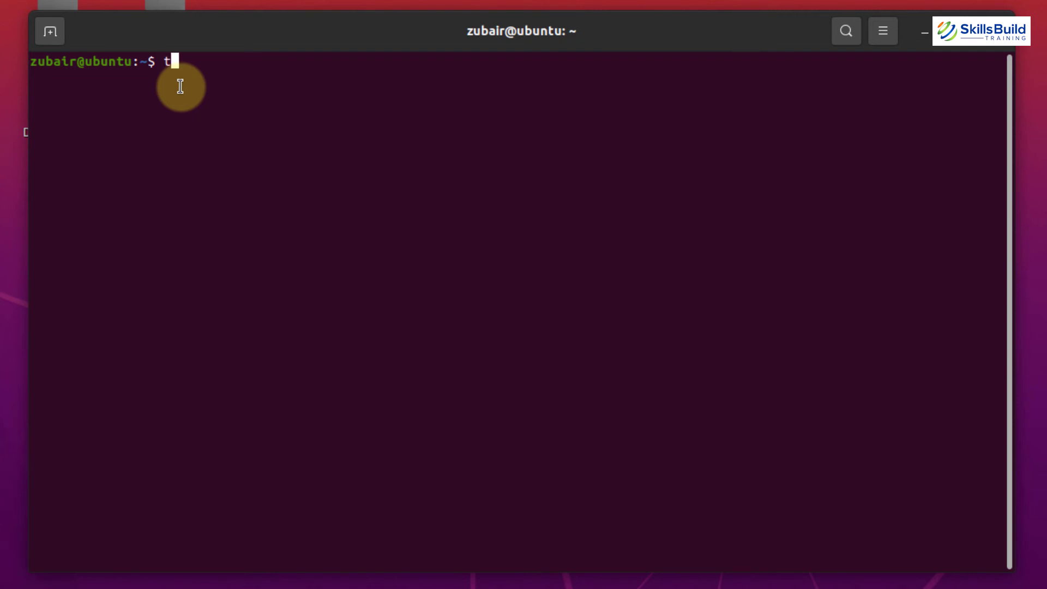
{"action": "type", "text": "elnet"}
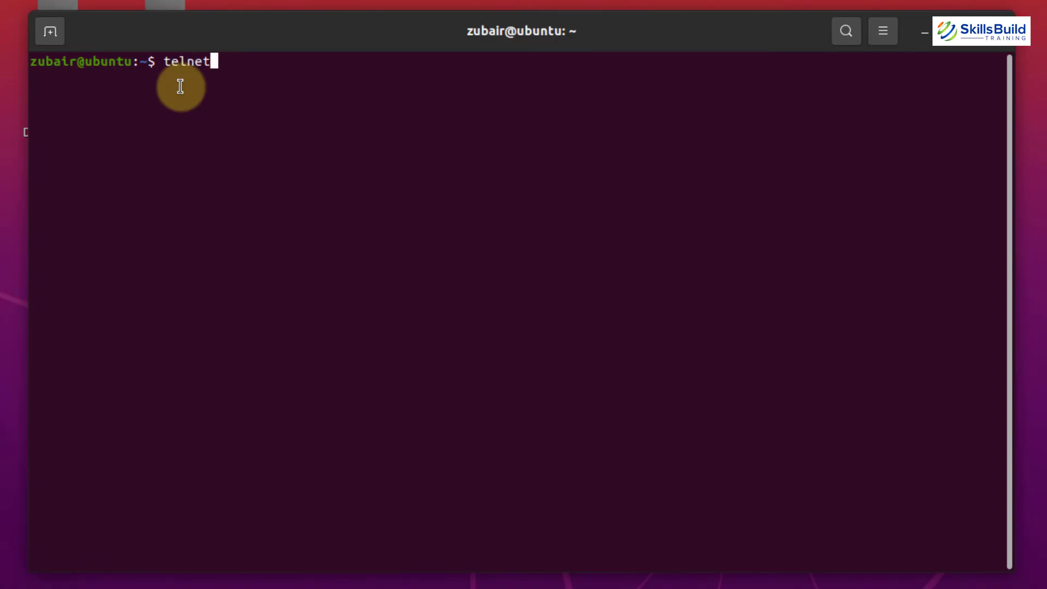
{"action": "type", "text": "google.com 22"}
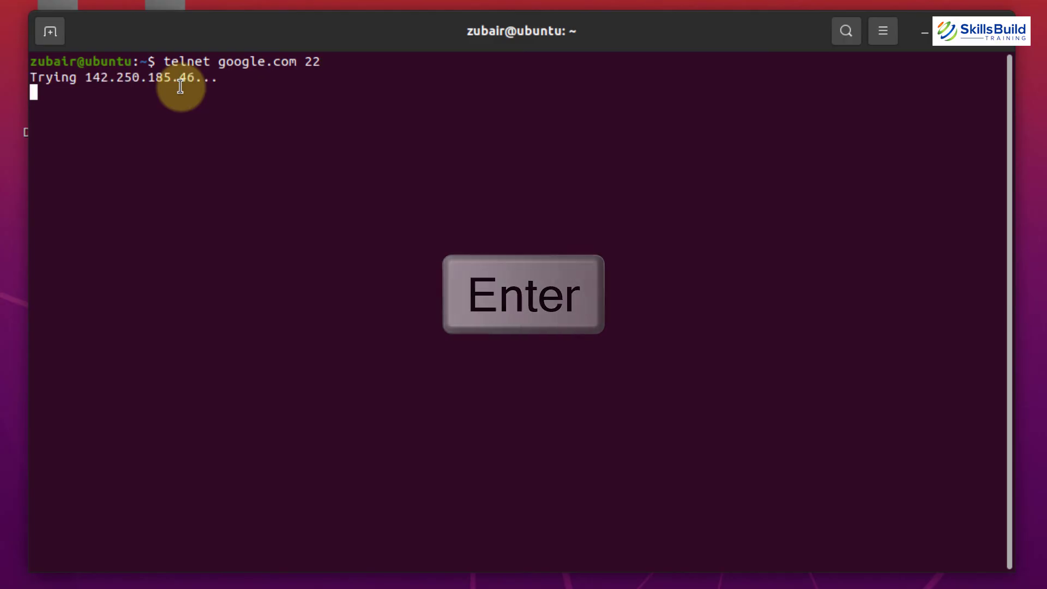
{"action": "key", "text": "Enter"}
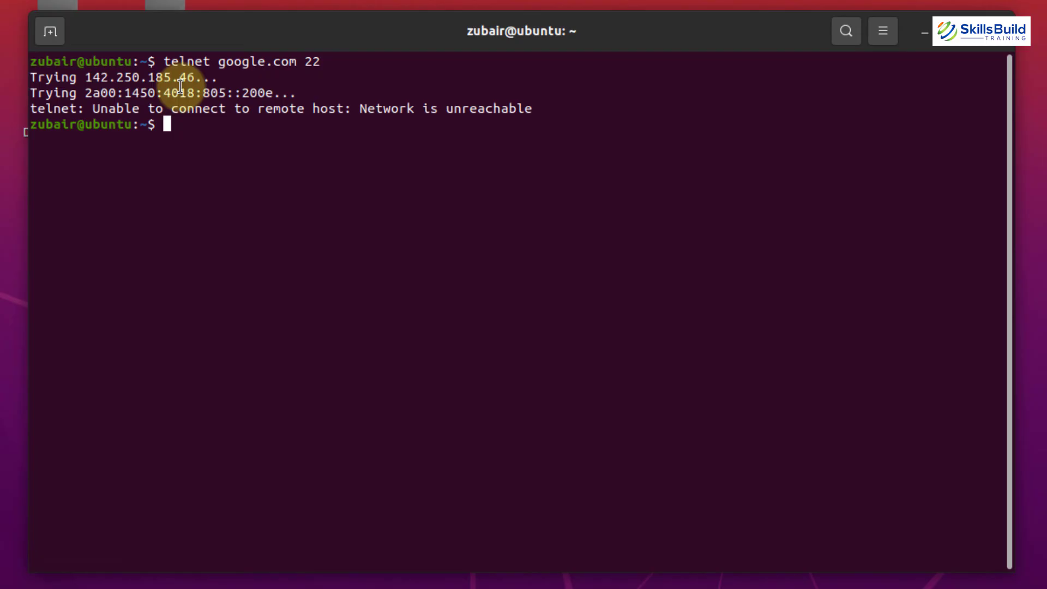
{"action": "type", "text": "telnet"}
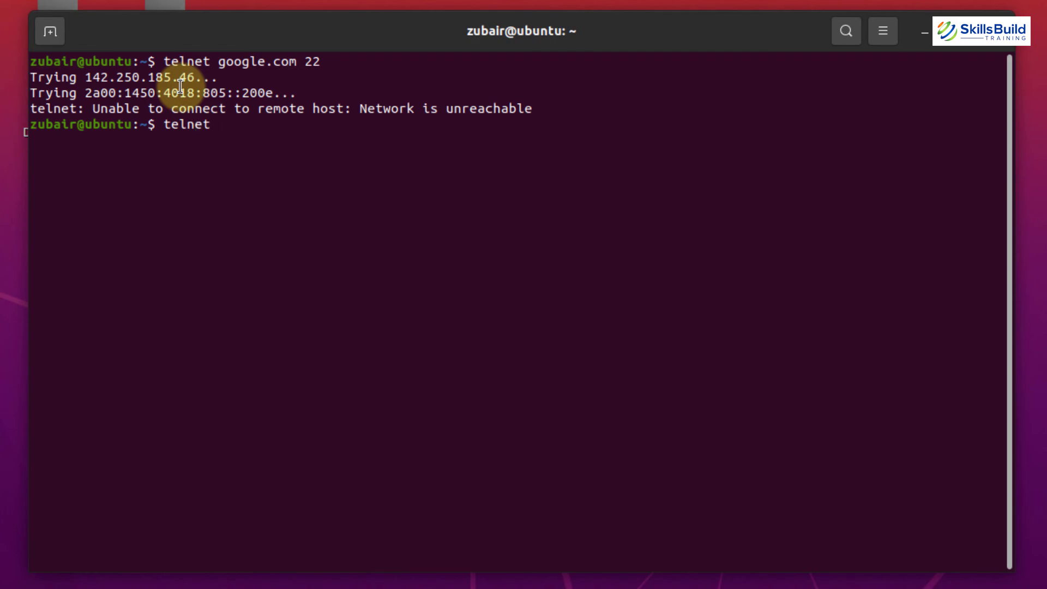
- Telnet to flooreeda.com port 21 and receive the 220 DreamHost FTP greeting
{"action": "type", "text": "fl"}
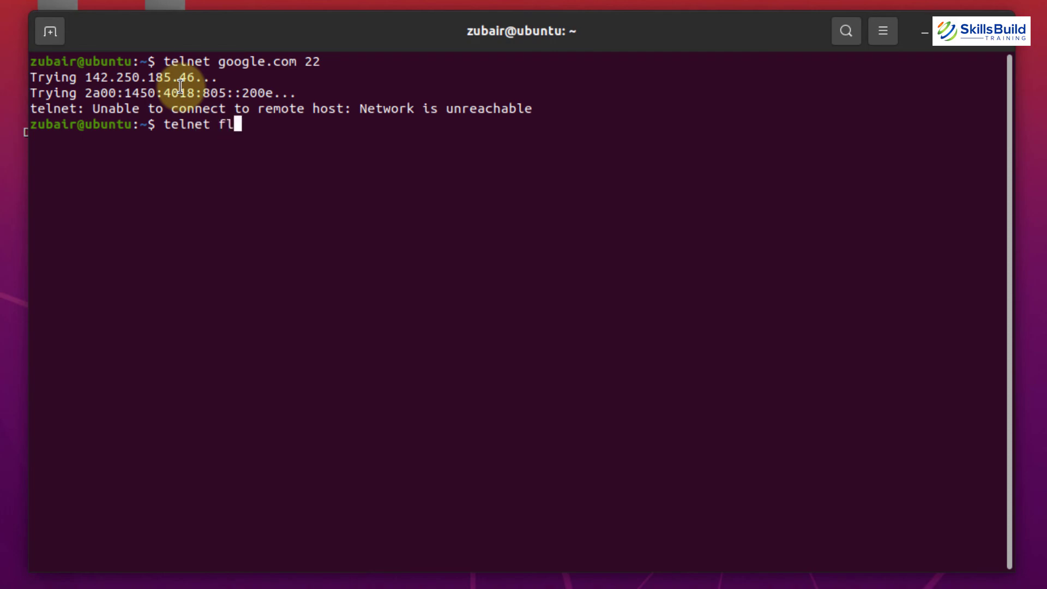
{"action": "type", "text": "ooree"}
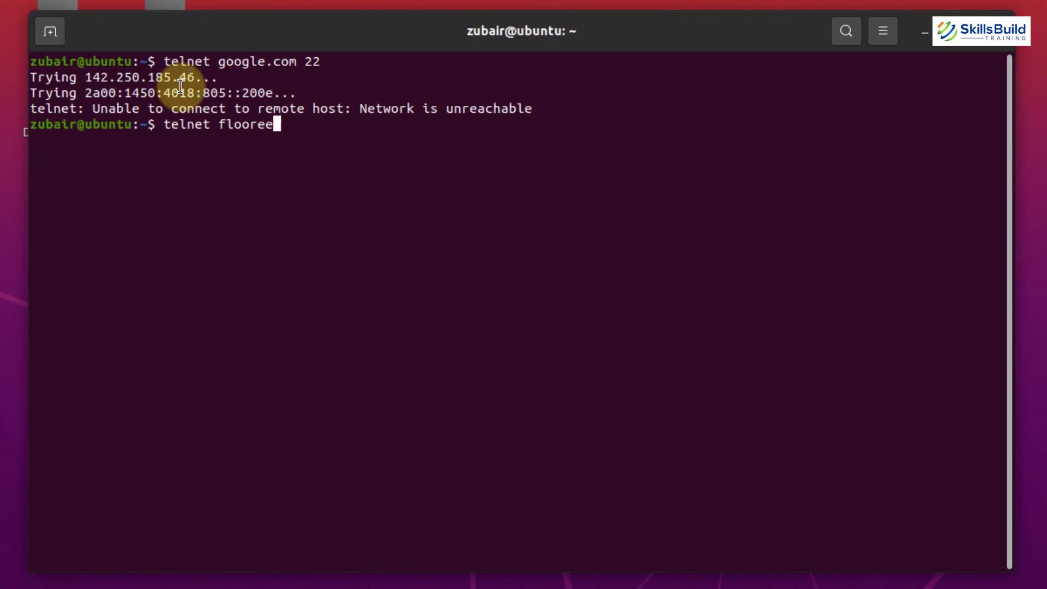
{"action": "type", "text": "da.com"}
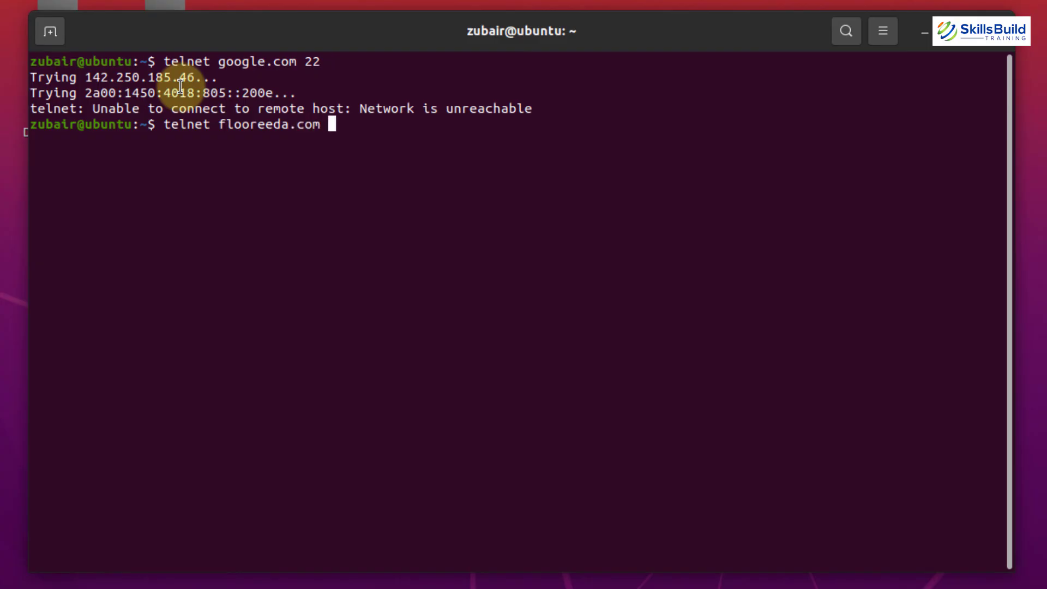
{"action": "type", "text": "21"}
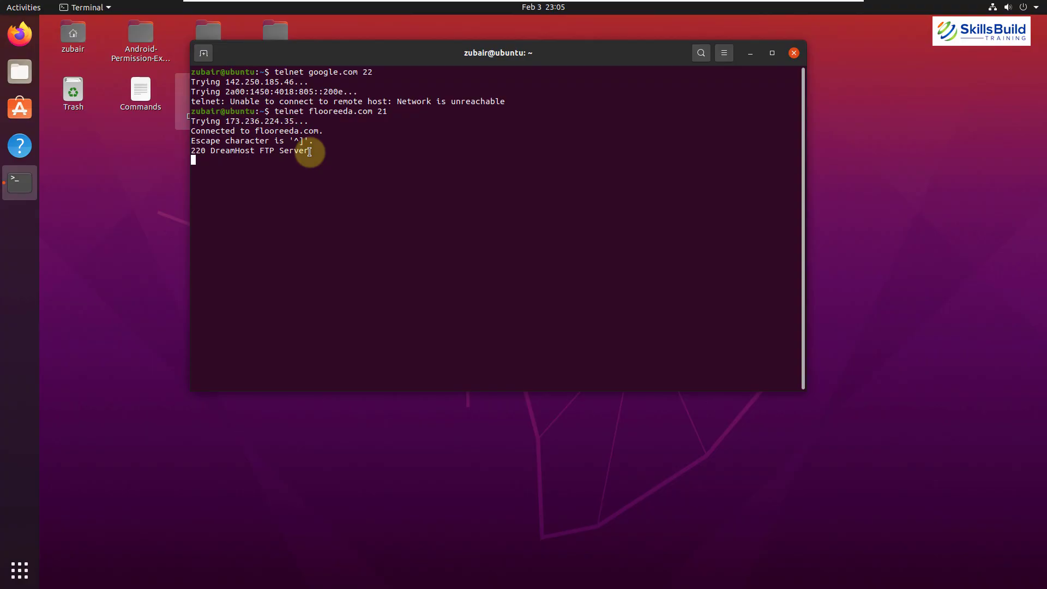
{"action": "left_click_drag", "start_coordinate": [193, 121], "coordinate": [309, 151]}
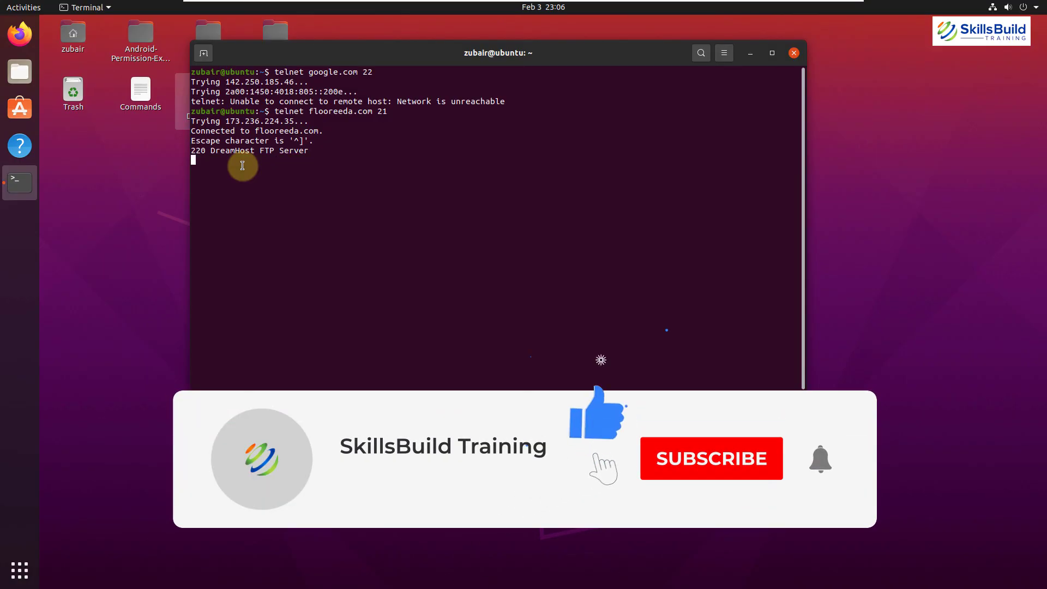
{"action": "left_click", "coordinate": [711, 458]}
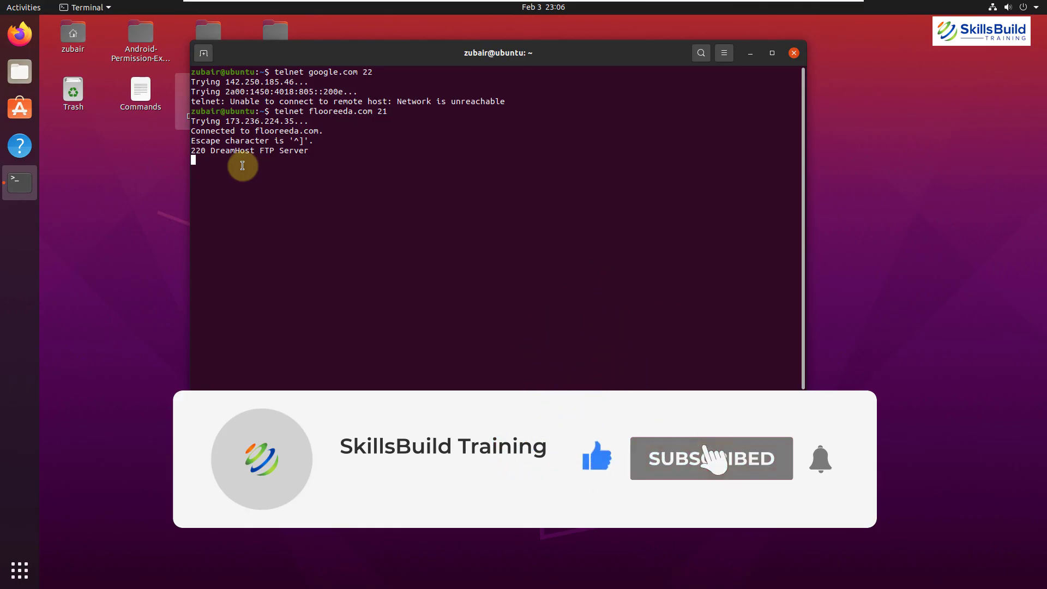